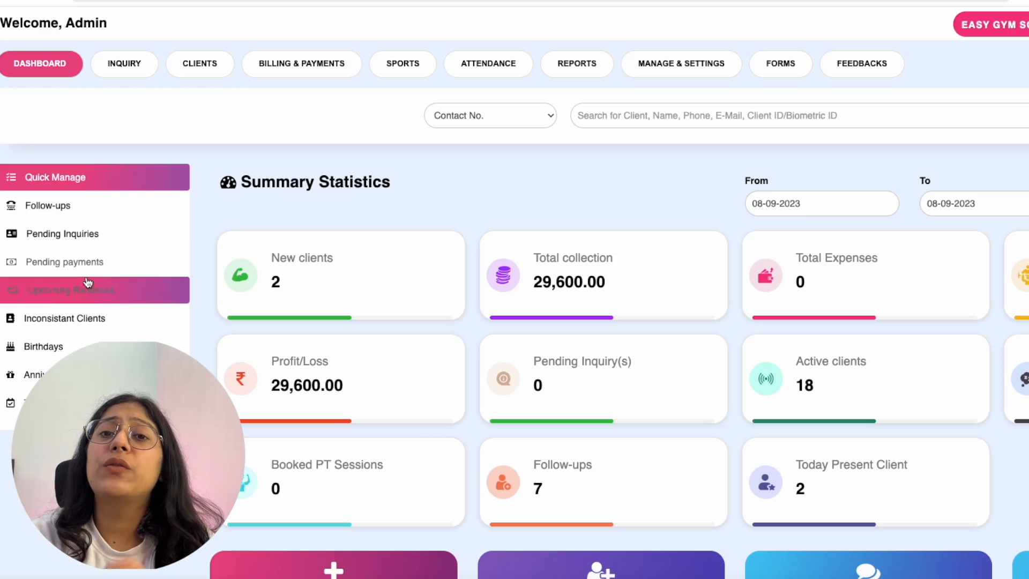
Show the pending payments list from Quick Manage, then the upcoming renewals list
scroll(down, 3)
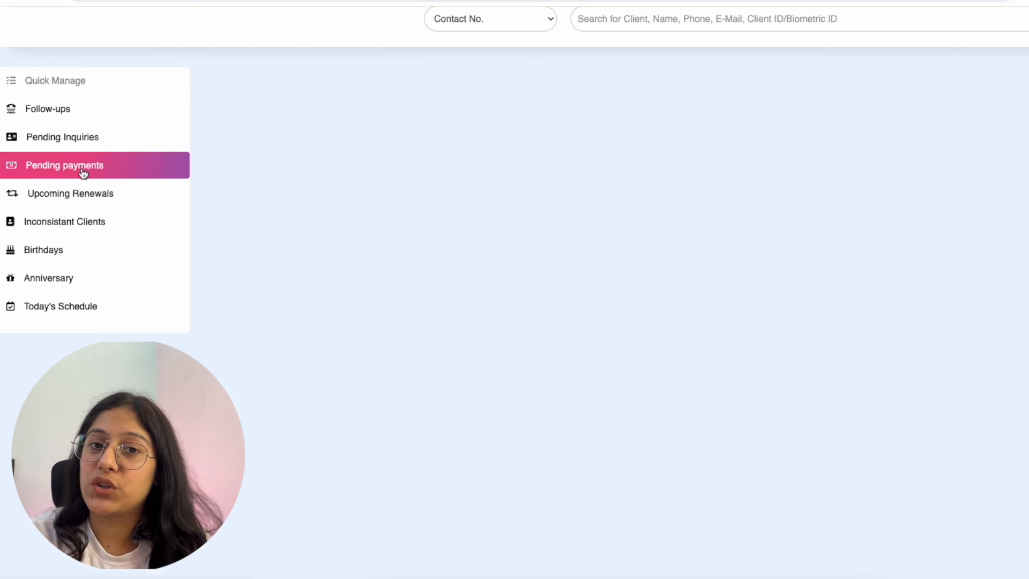
click(83, 165)
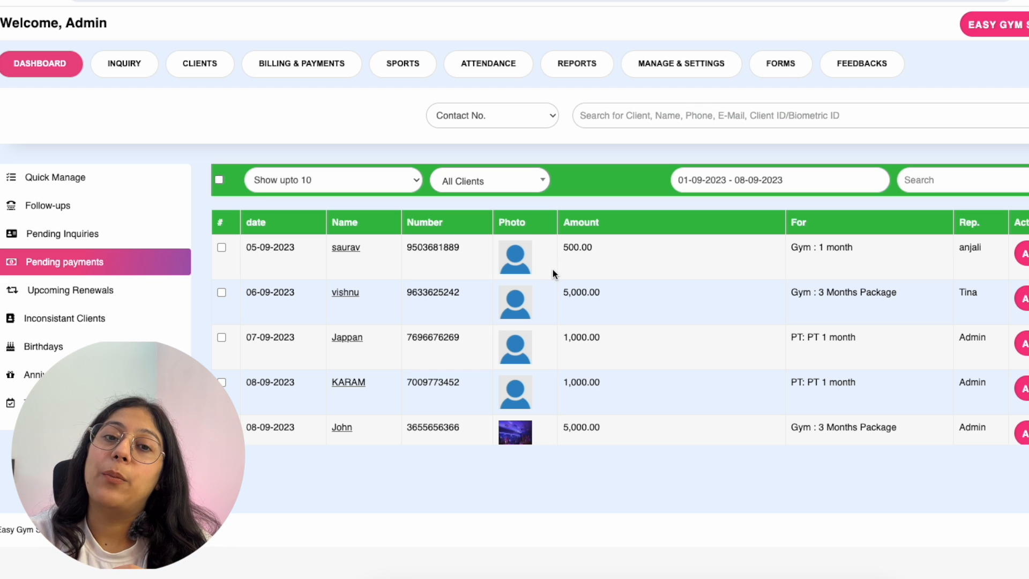
click(70, 290)
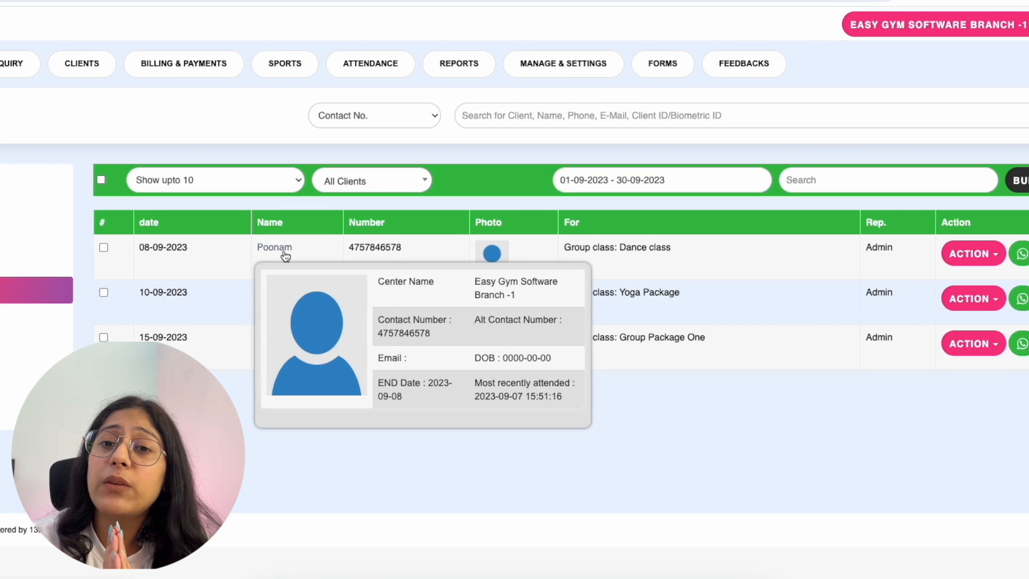
Reveal the ACTION options (follow-up, renew, message) on Poonam's dance class renewal row
click(882, 254)
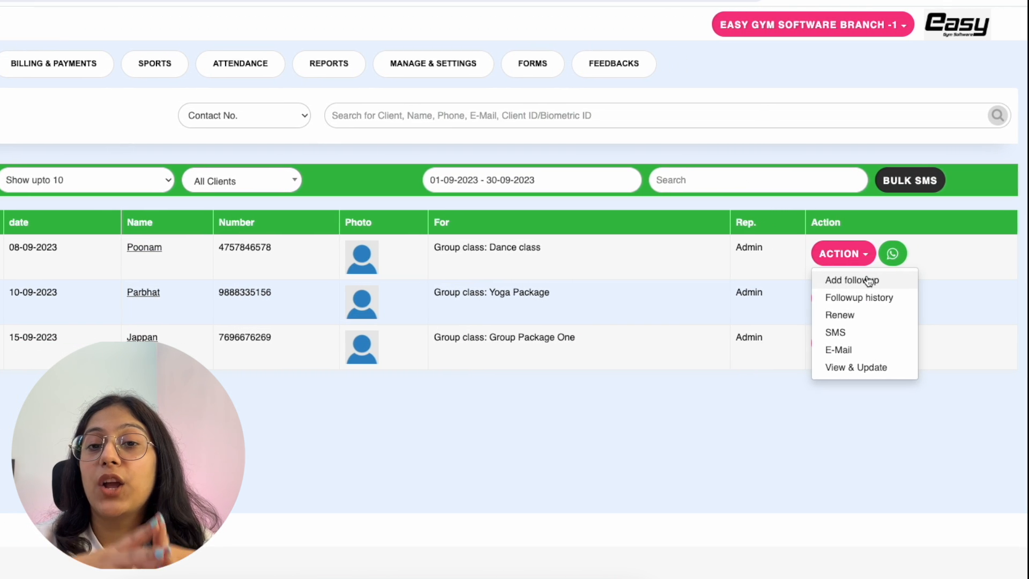
click(851, 280)
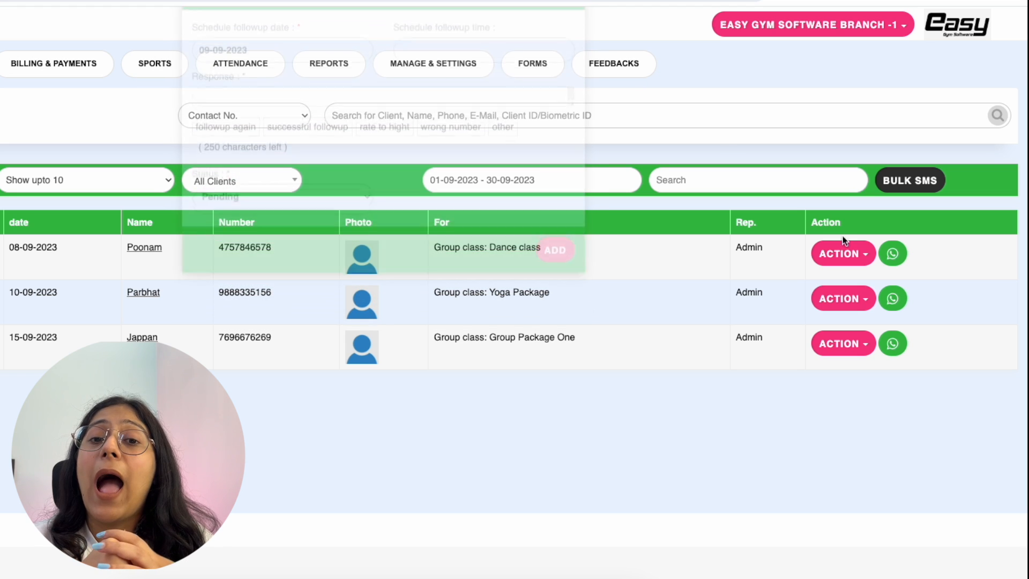
click(843, 253)
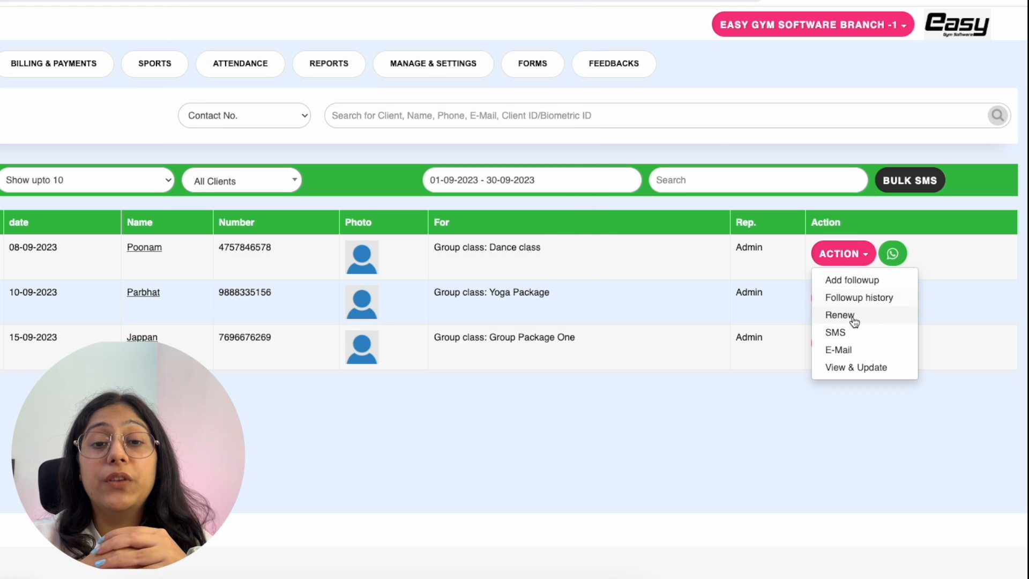
mouse_move(855, 373)
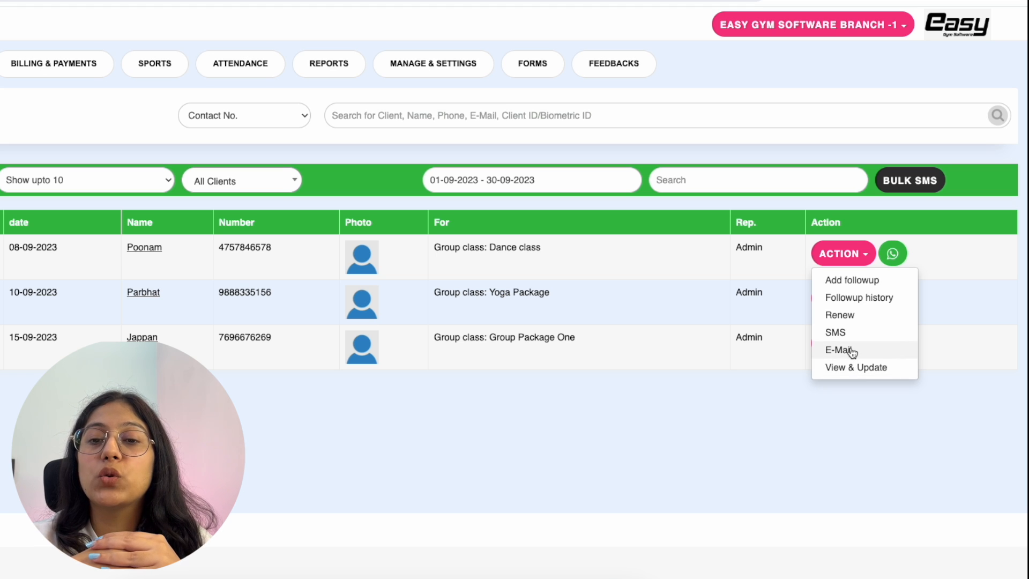
mouse_move(861, 315)
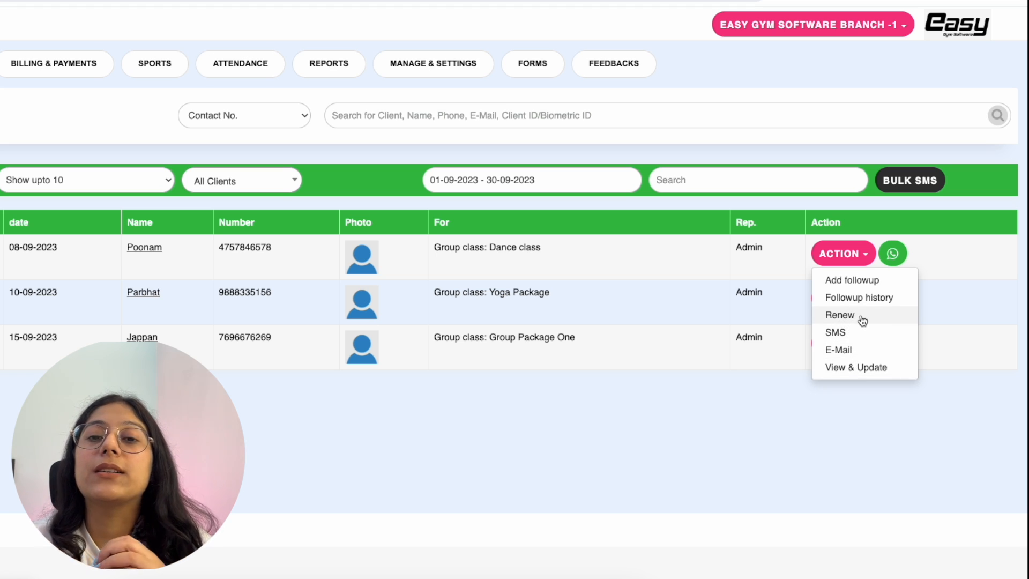